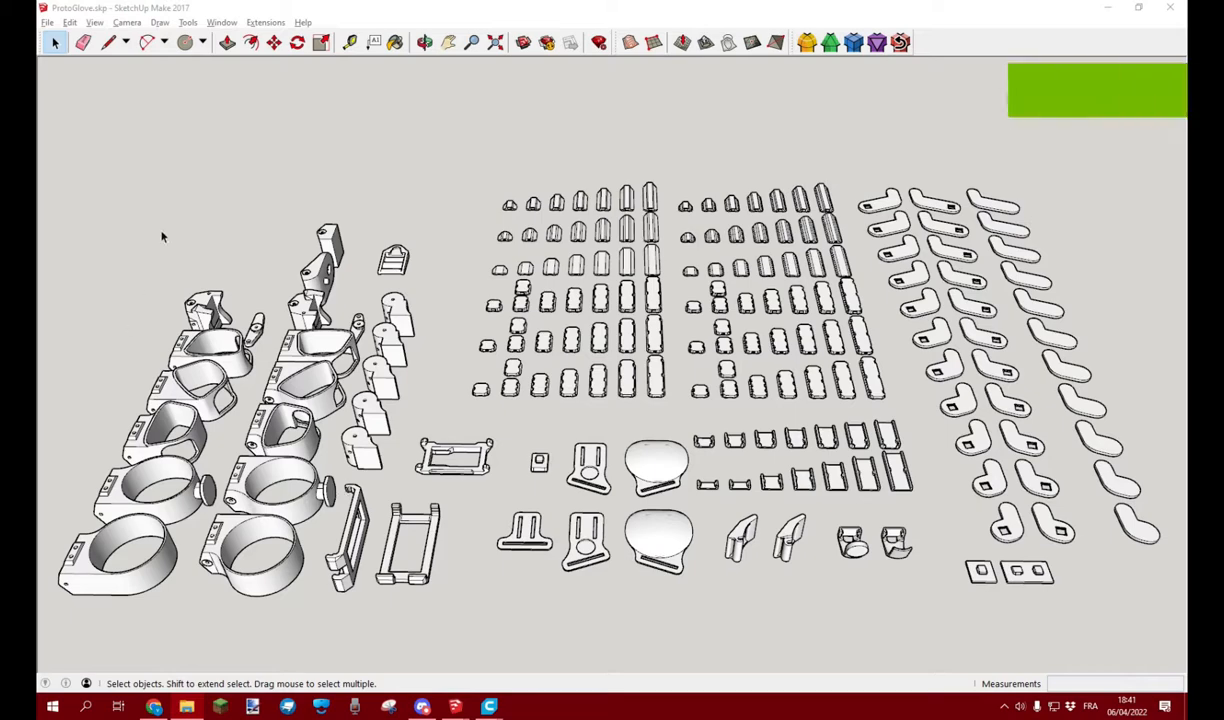
{"action": "mouse_move", "coordinate": [158, 608]}
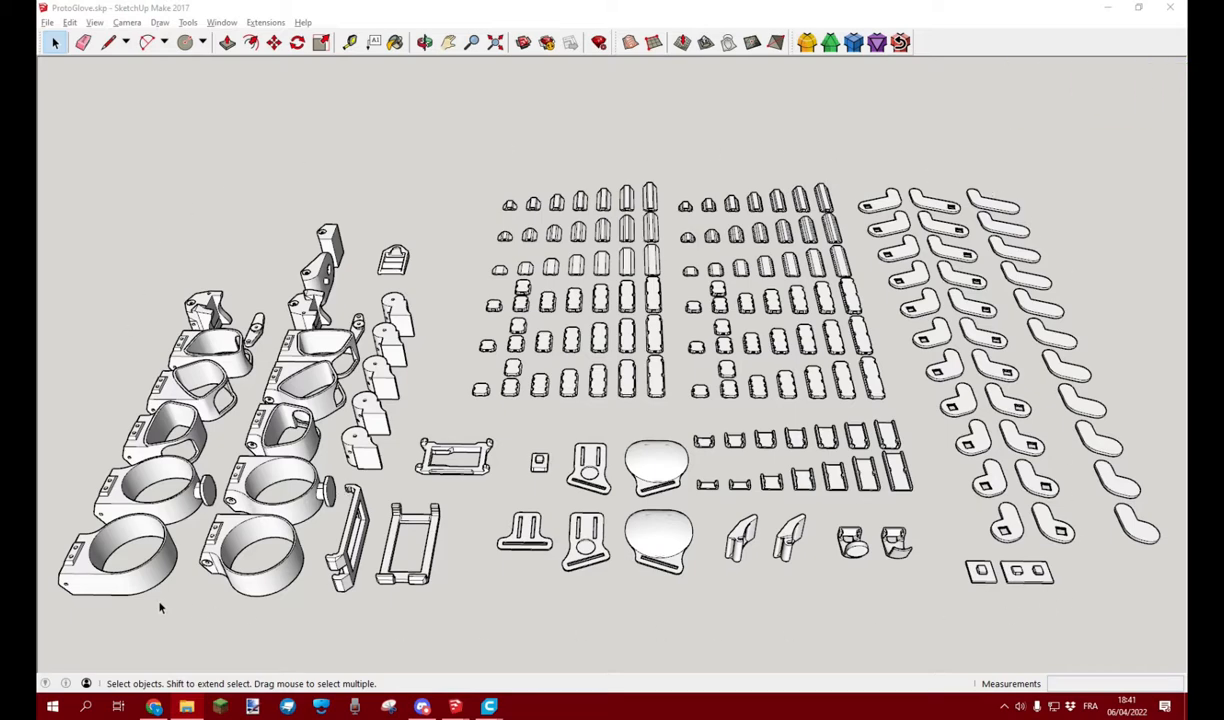
{"action": "mouse_move", "coordinate": [357, 573]}
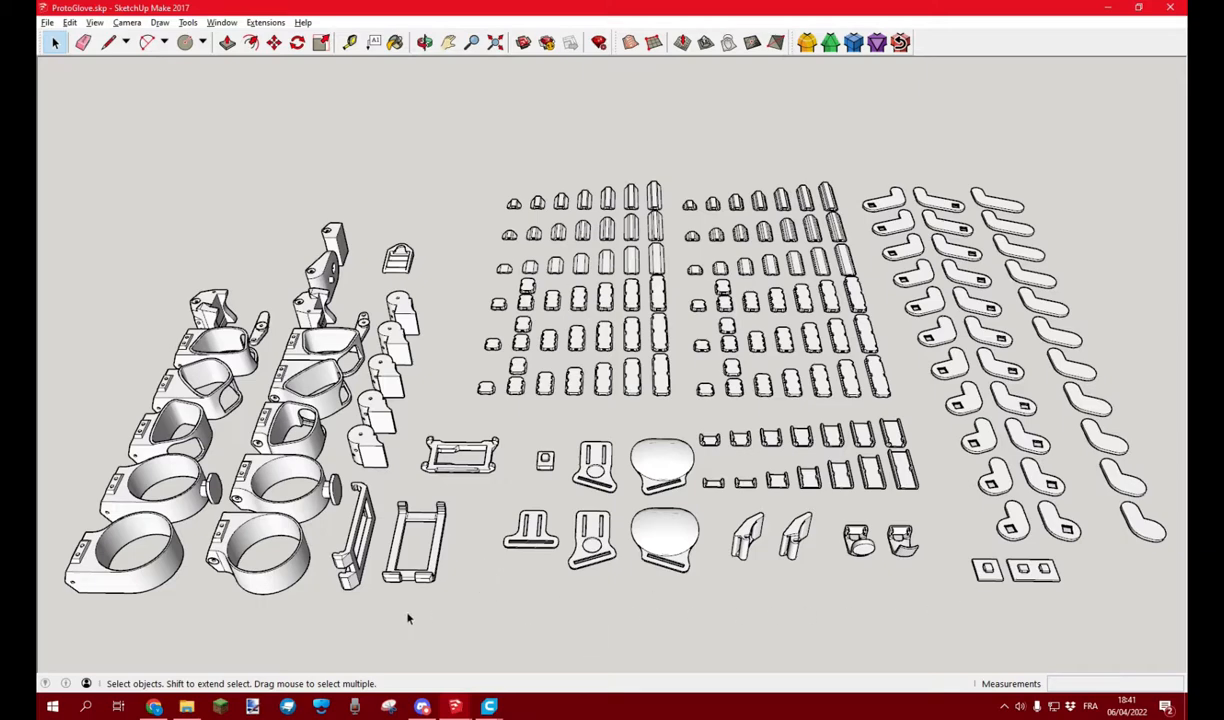
{"action": "mouse_move", "coordinate": [470, 587]}
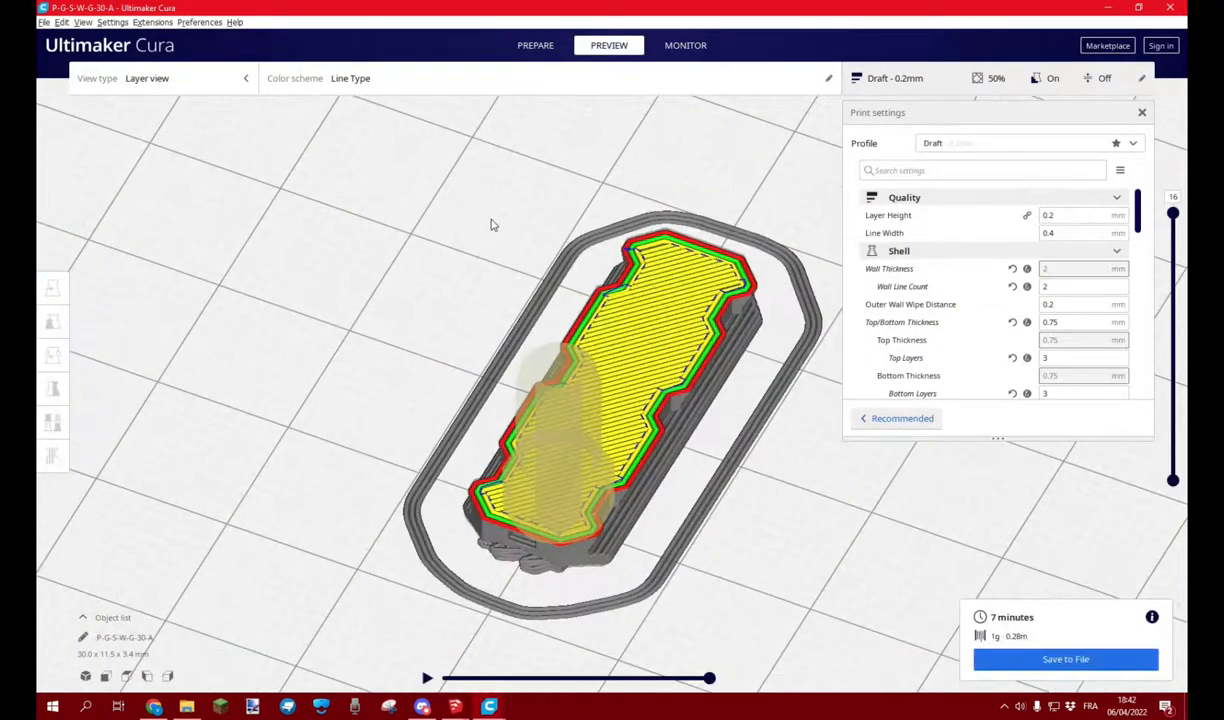
Step: Step the slice preview to a lower layer and set Support Placement to Everywhere
{"action": "left_click_drag", "start_coordinate": [1173, 220], "coordinate": [1173, 325]}
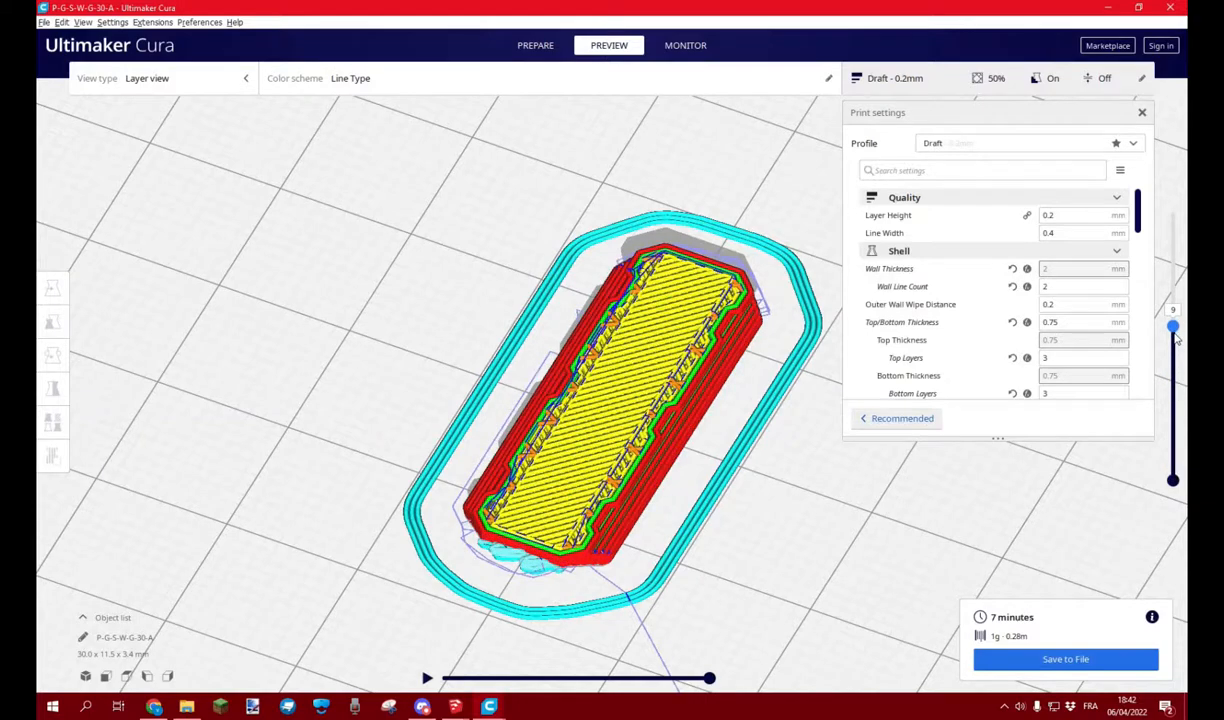
{"action": "scroll", "scroll_direction": "down", "scroll_amount": 3}
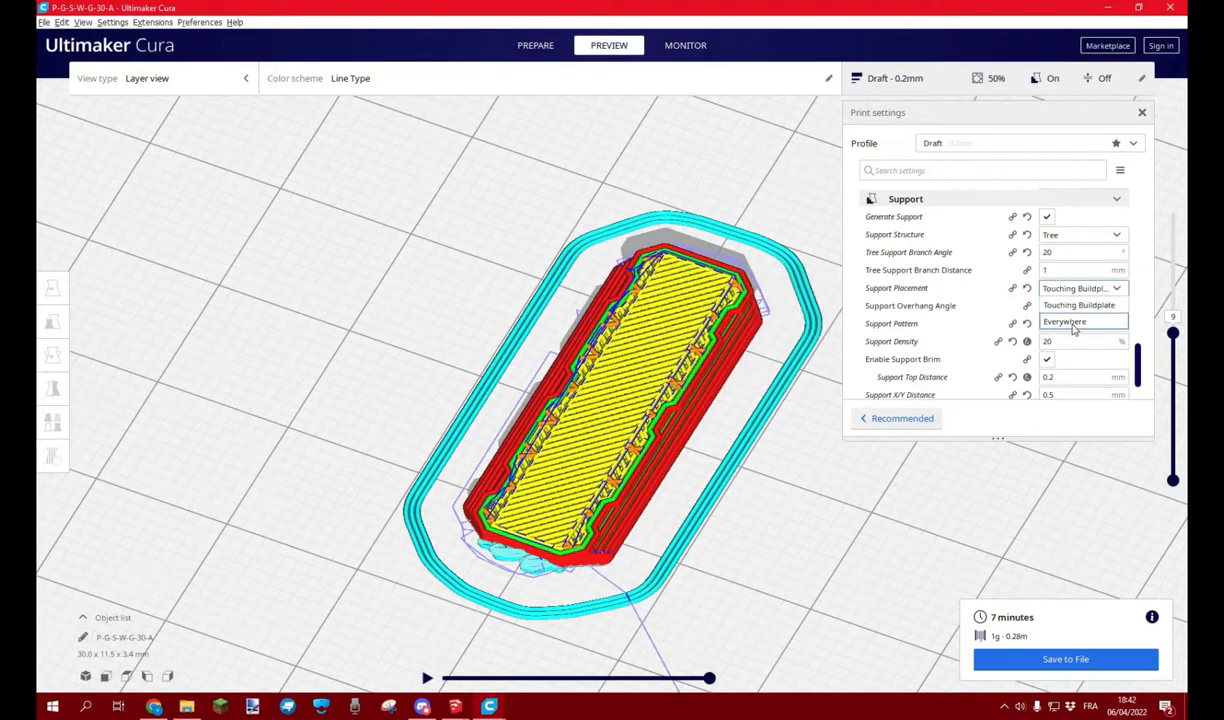
{"action": "left_click", "coordinate": [1064, 321]}
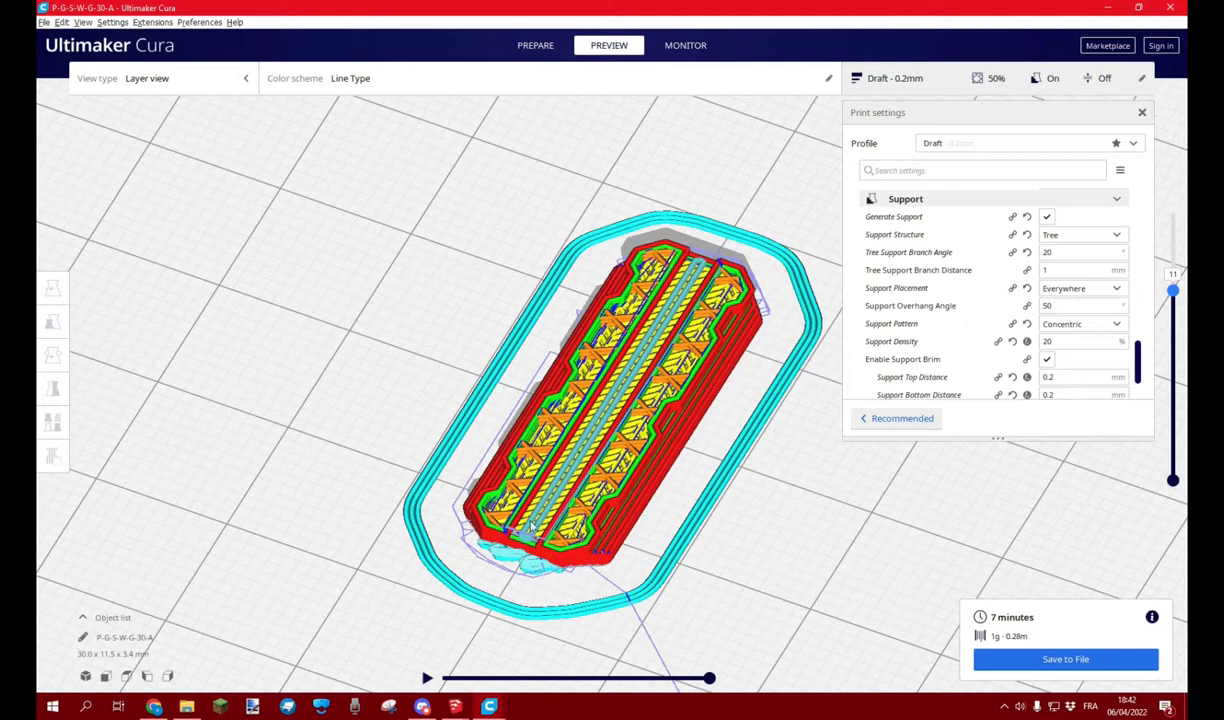
{"action": "mouse_move", "coordinate": [635, 360]}
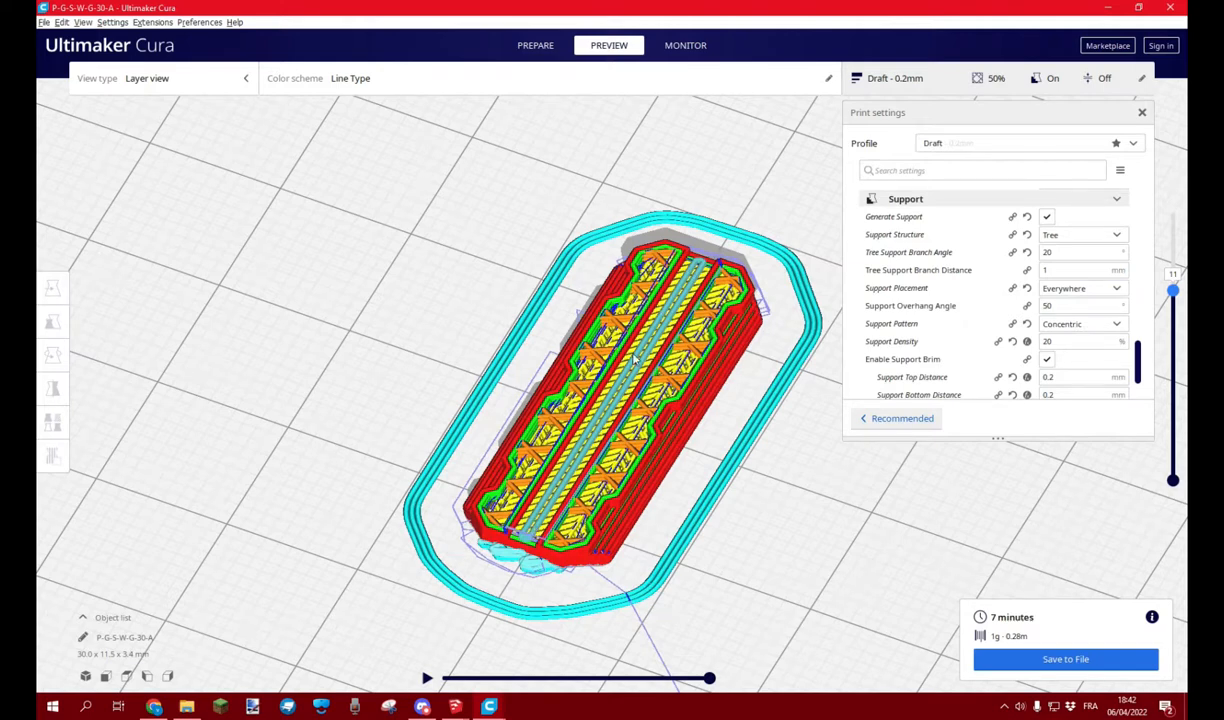
{"action": "left_click", "coordinate": [1083, 288]}
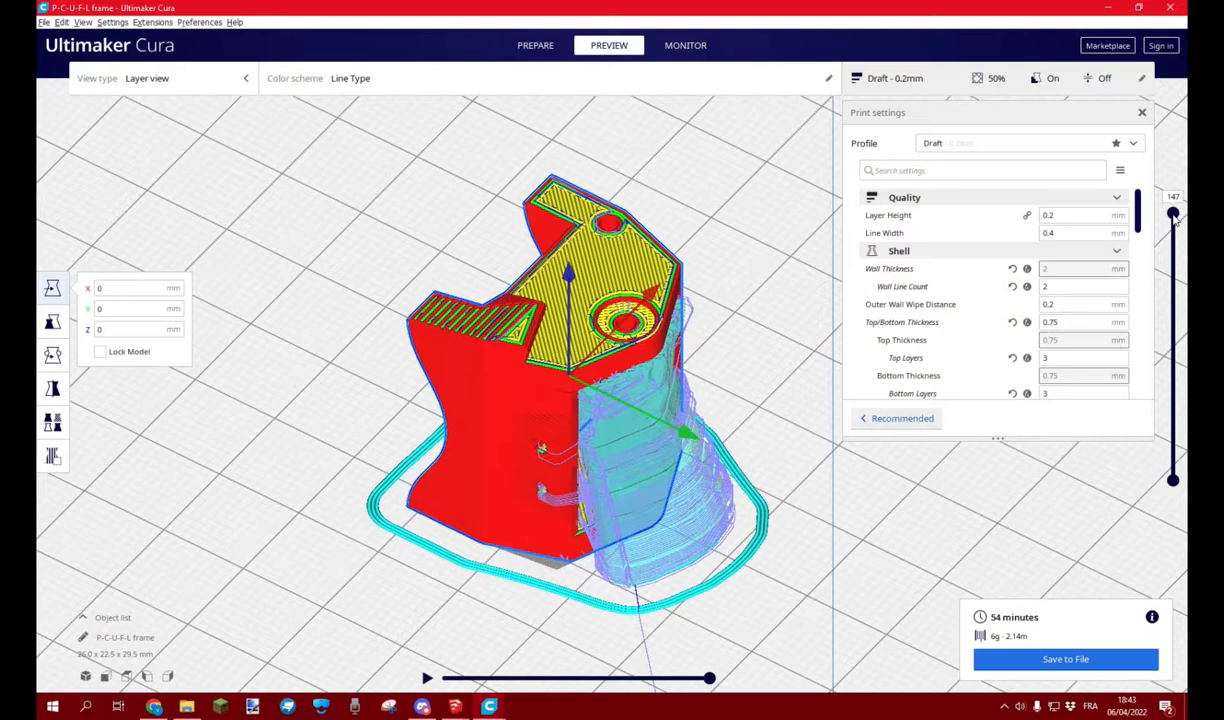
Step: Bring up the P-C-W-00-L slice and orbit the view around the controller mount part
{"action": "scroll", "scroll_direction": "down", "scroll_amount": 3}
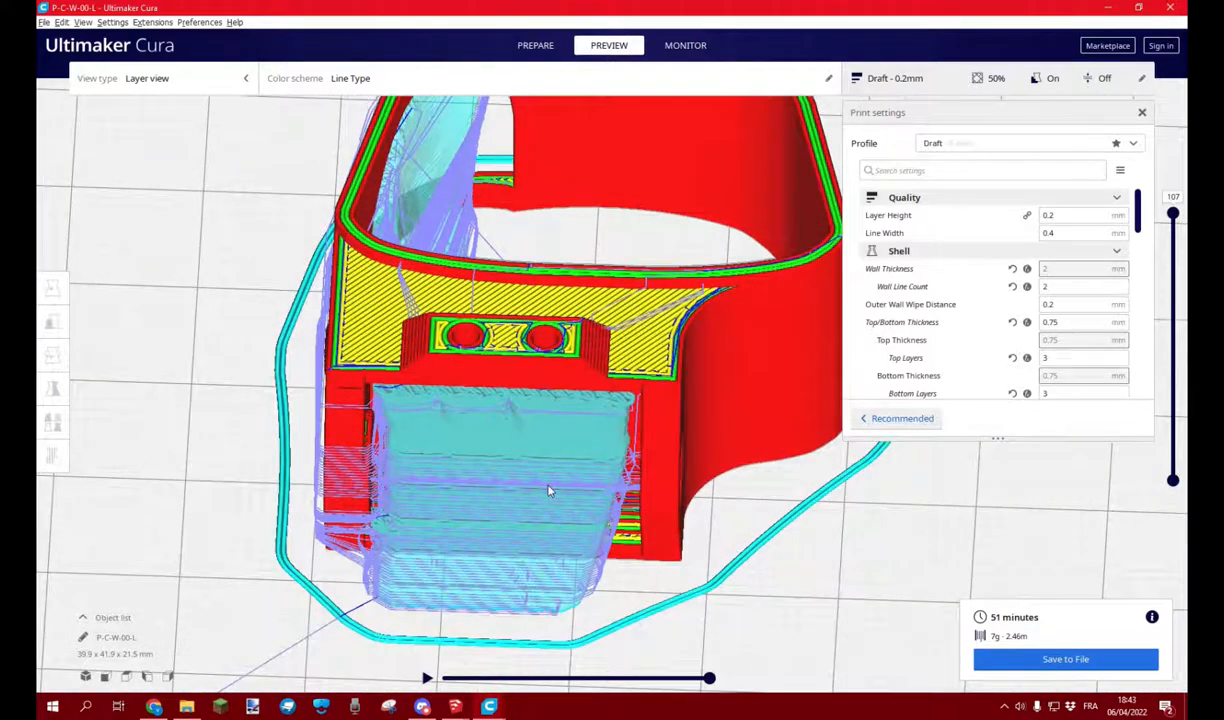
{"action": "left_click_drag", "start_coordinate": [550, 490], "coordinate": [615, 455]}
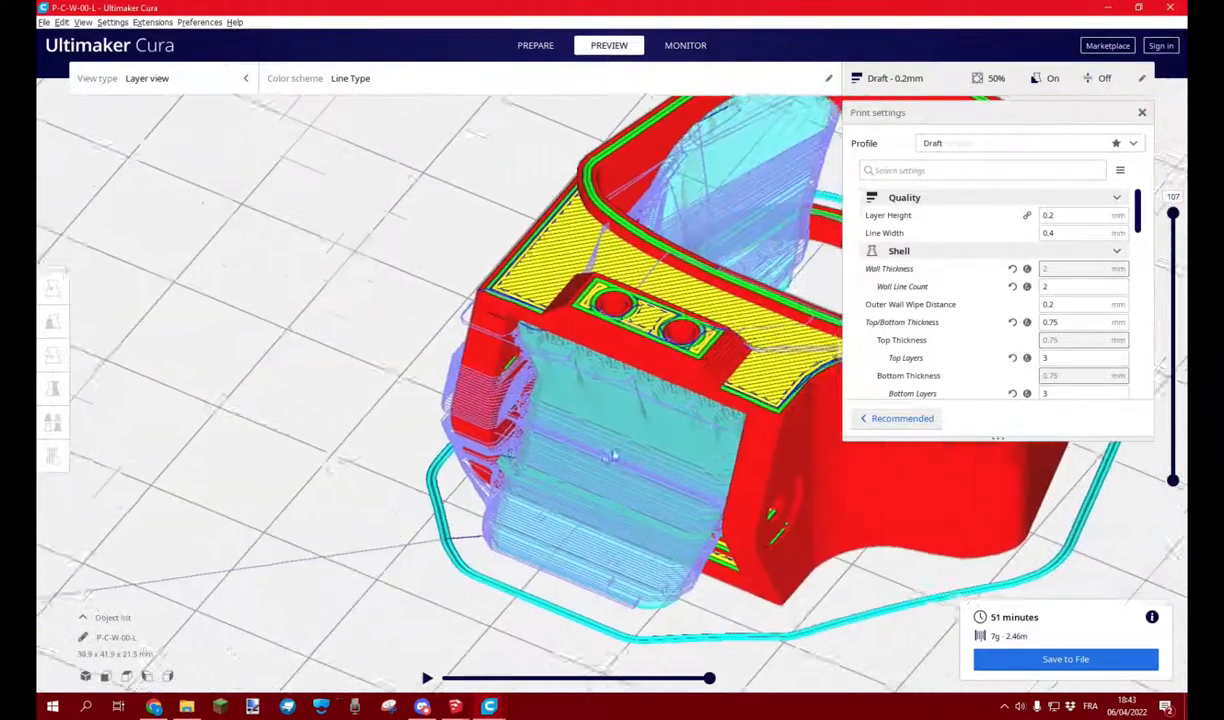
{"action": "left_click_drag", "start_coordinate": [1173, 210], "coordinate": [1173, 280]}
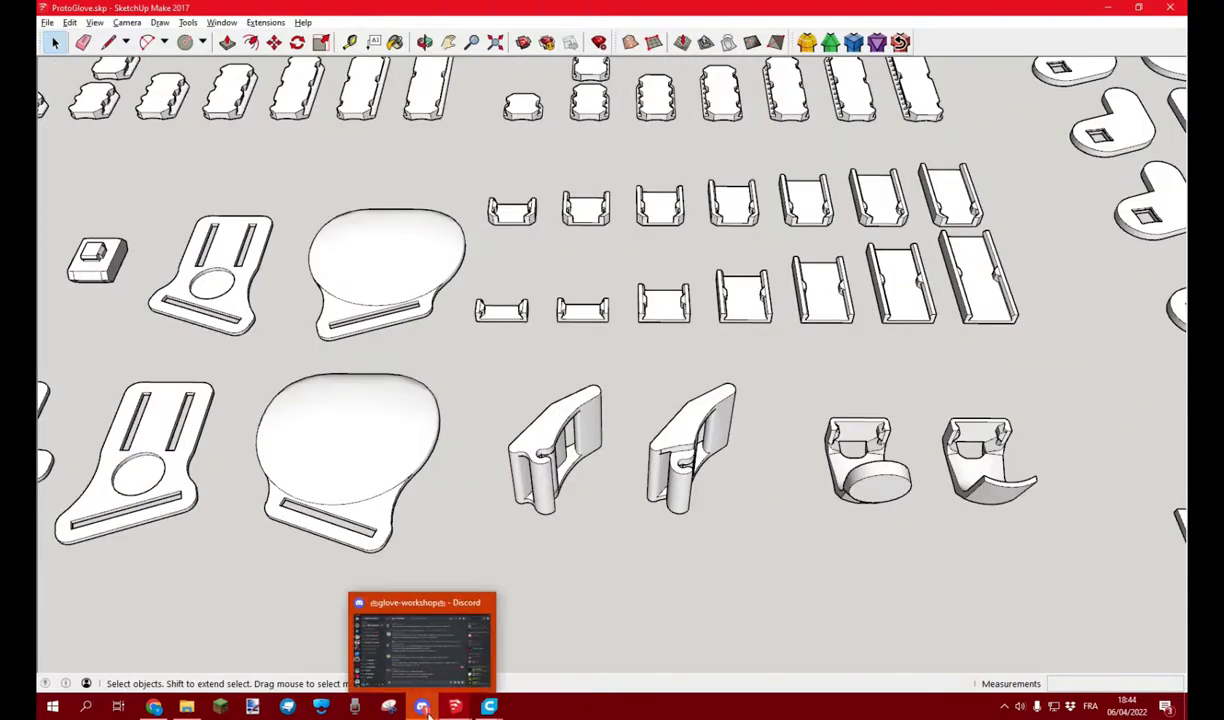
Step: Switch to the SketchUp layout to view the buckle, strap and clip parts
{"action": "left_click", "coordinate": [421, 707]}
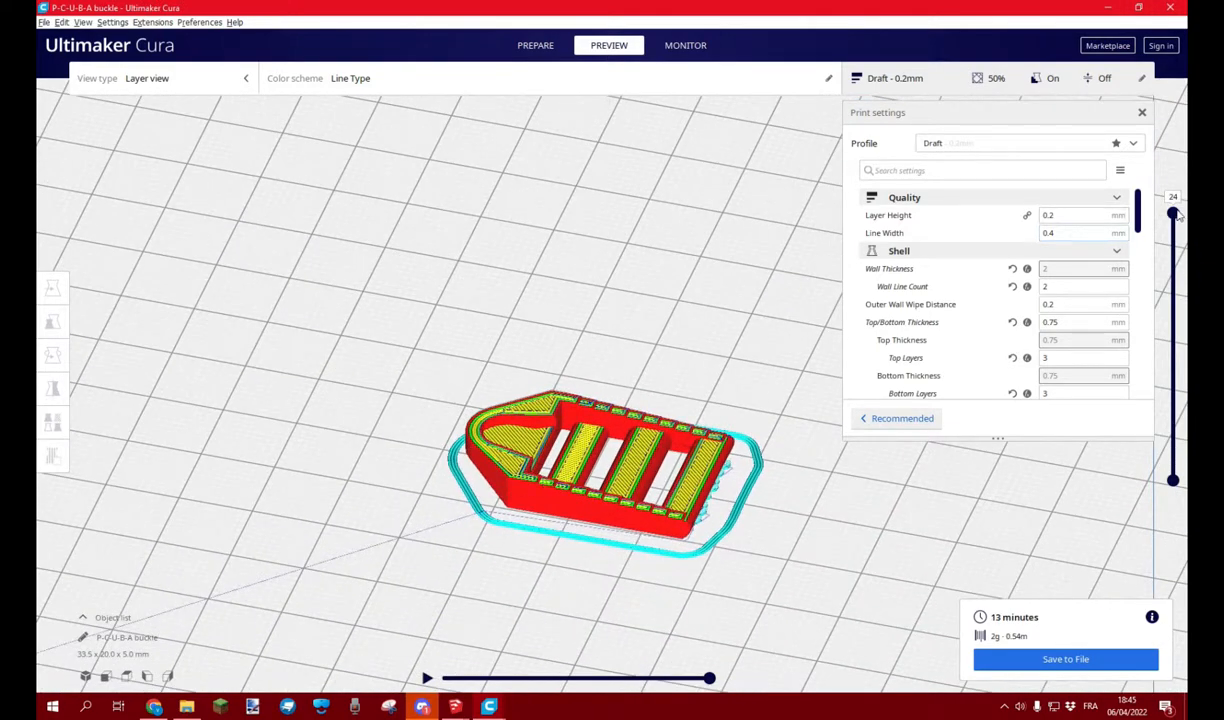
Step: Orbit around the P-C-U-B-A buckle slice, then move to the P-B-5-TH-M-09-L base plate
{"action": "scroll", "scroll_direction": "up", "scroll_amount": 3}
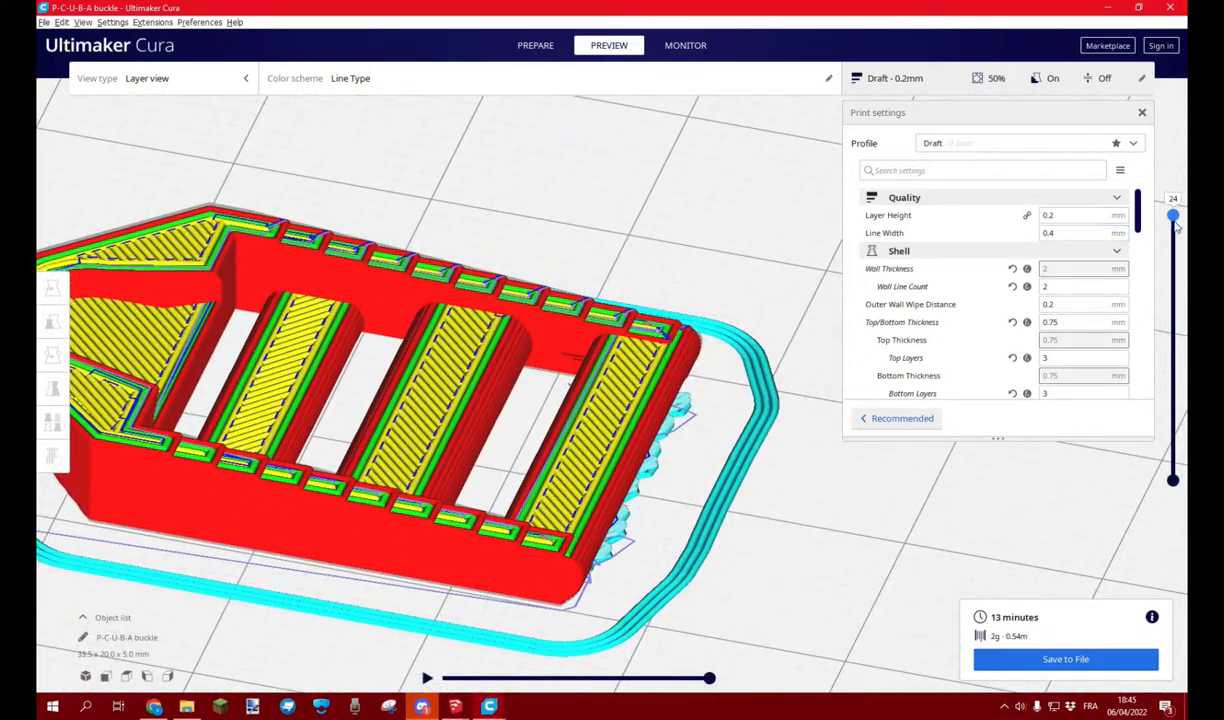
{"action": "left_click_drag", "start_coordinate": [1173, 214], "coordinate": [1173, 480]}
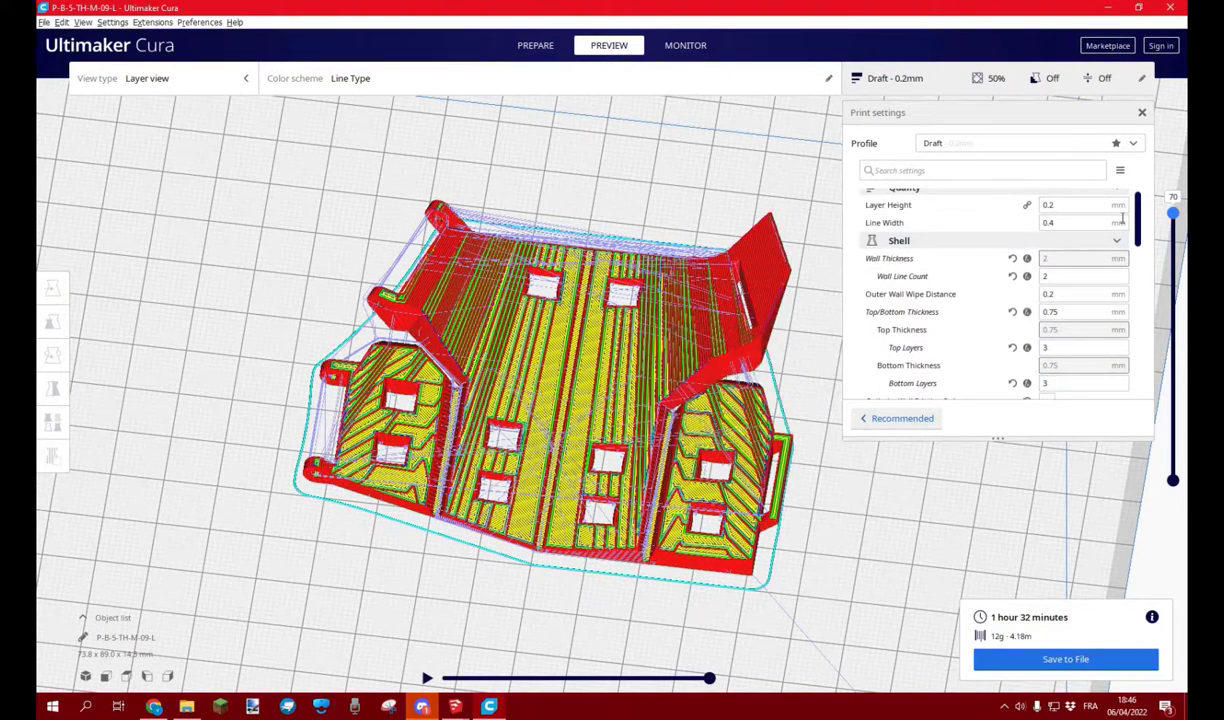
{"action": "scroll", "scroll_direction": "down", "scroll_amount": 3}
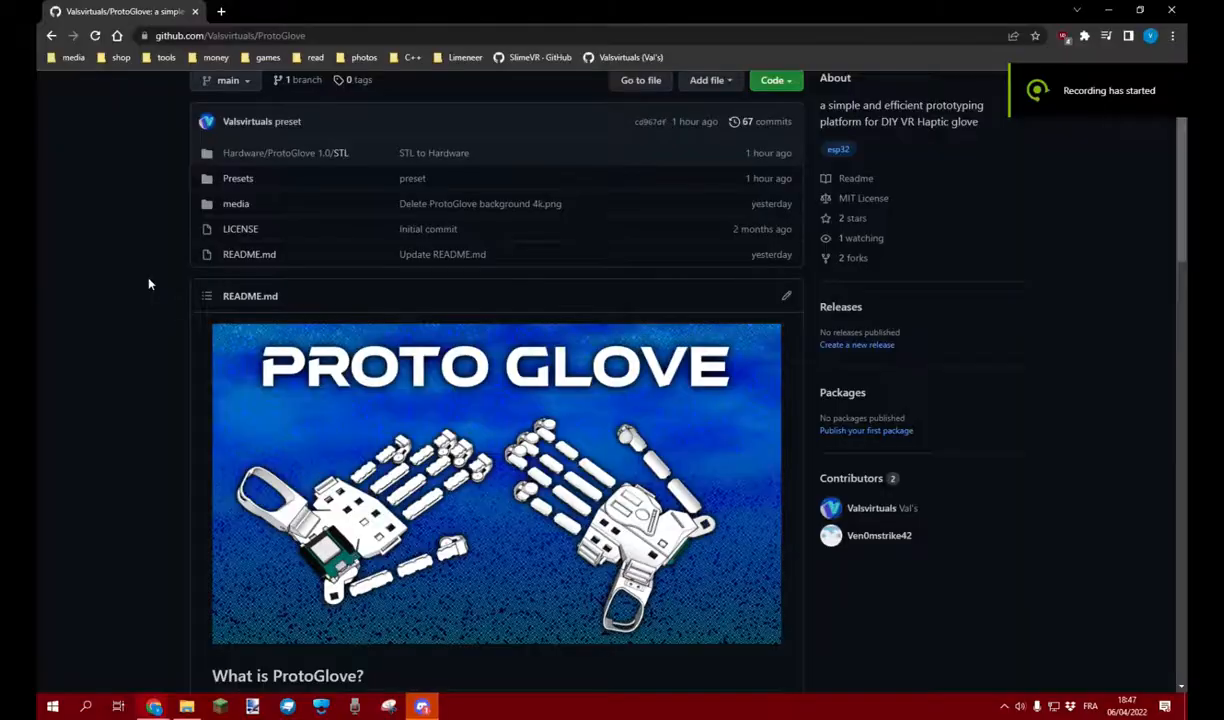
{"action": "mouse_move", "coordinate": [137, 240]}
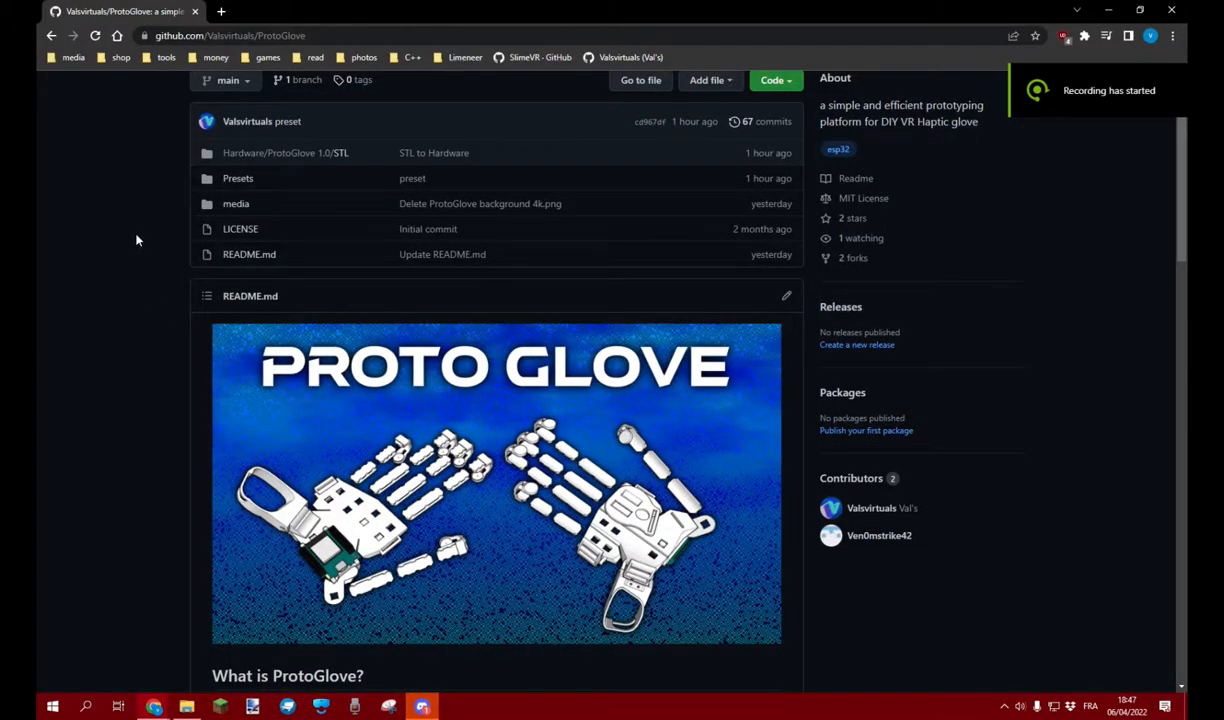
{"action": "left_click", "coordinate": [285, 152]}
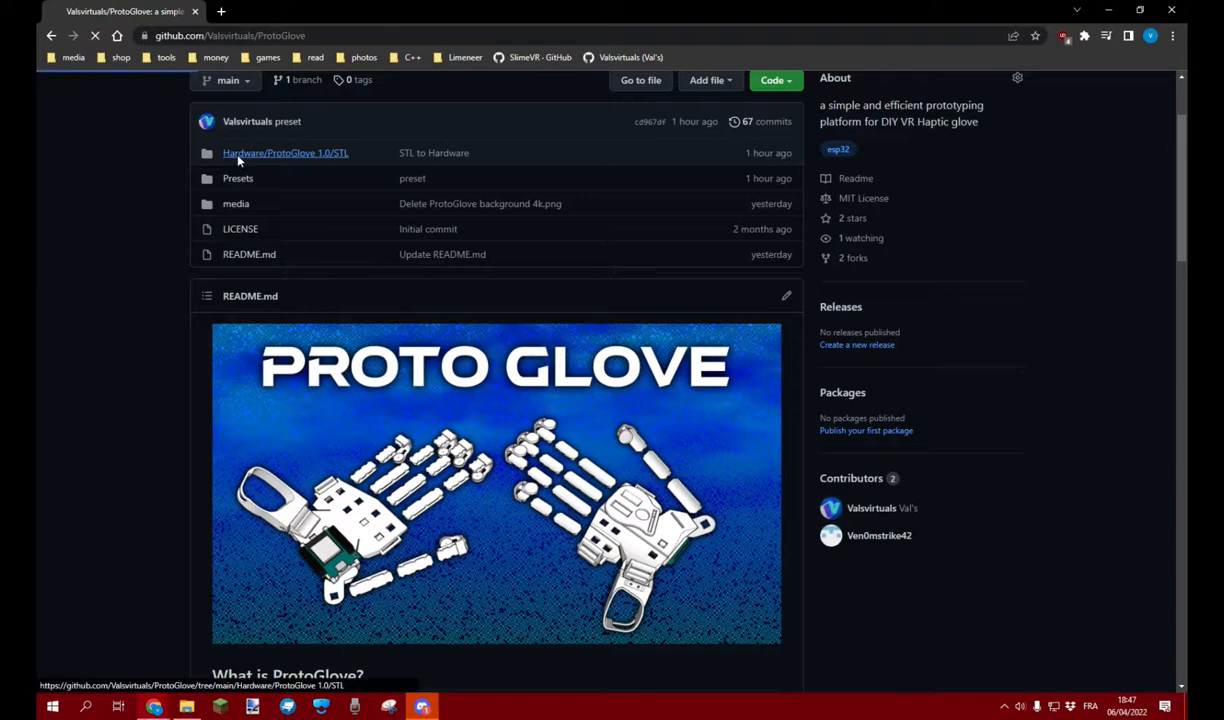
{"action": "left_click", "coordinate": [285, 152]}
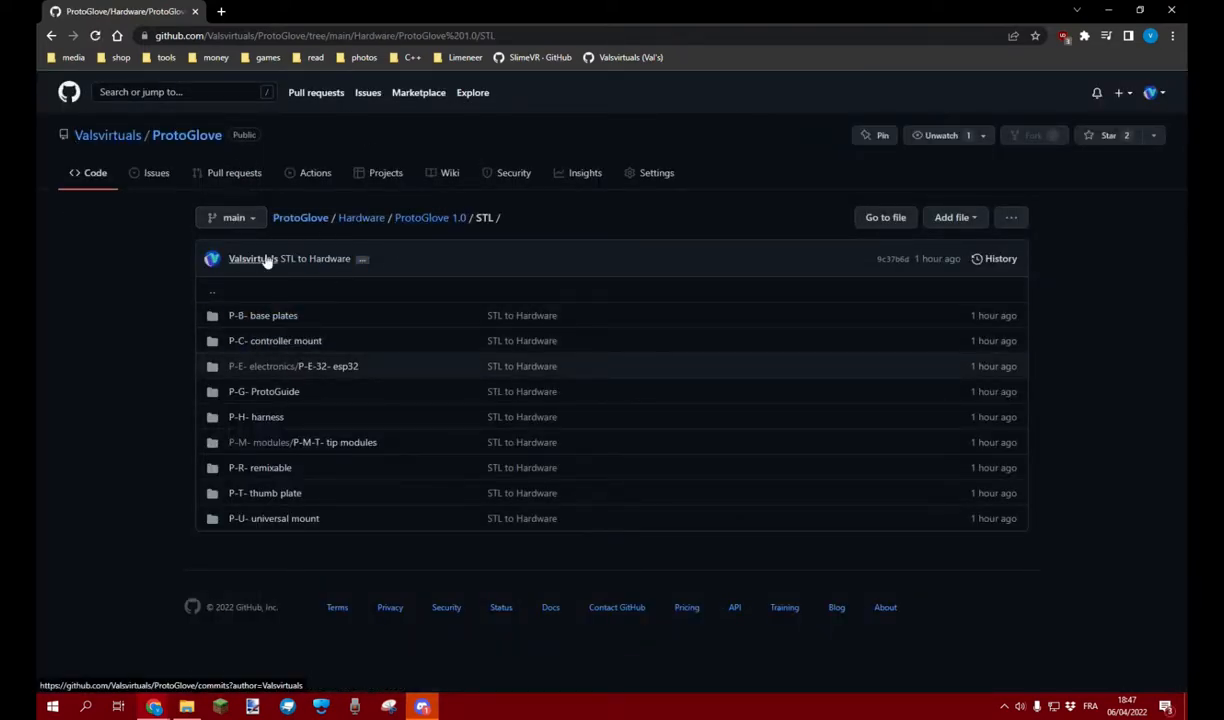
{"action": "mouse_move", "coordinate": [262, 315]}
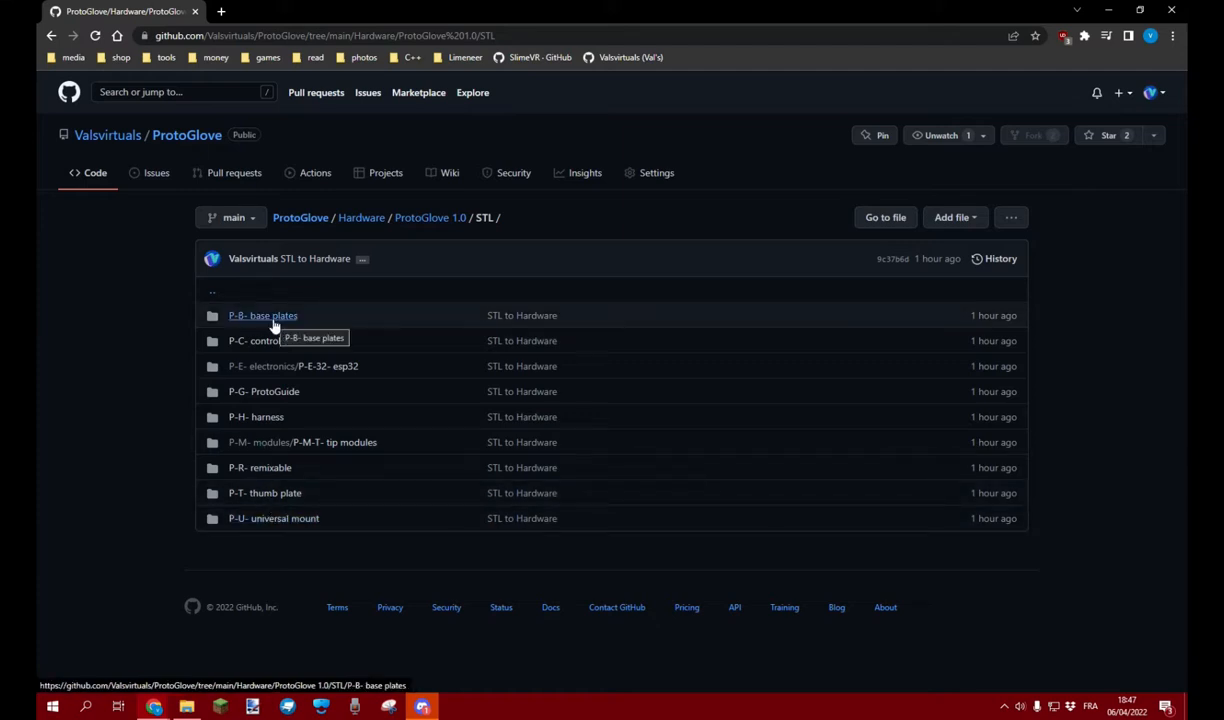
{"action": "mouse_move", "coordinate": [295, 545]}
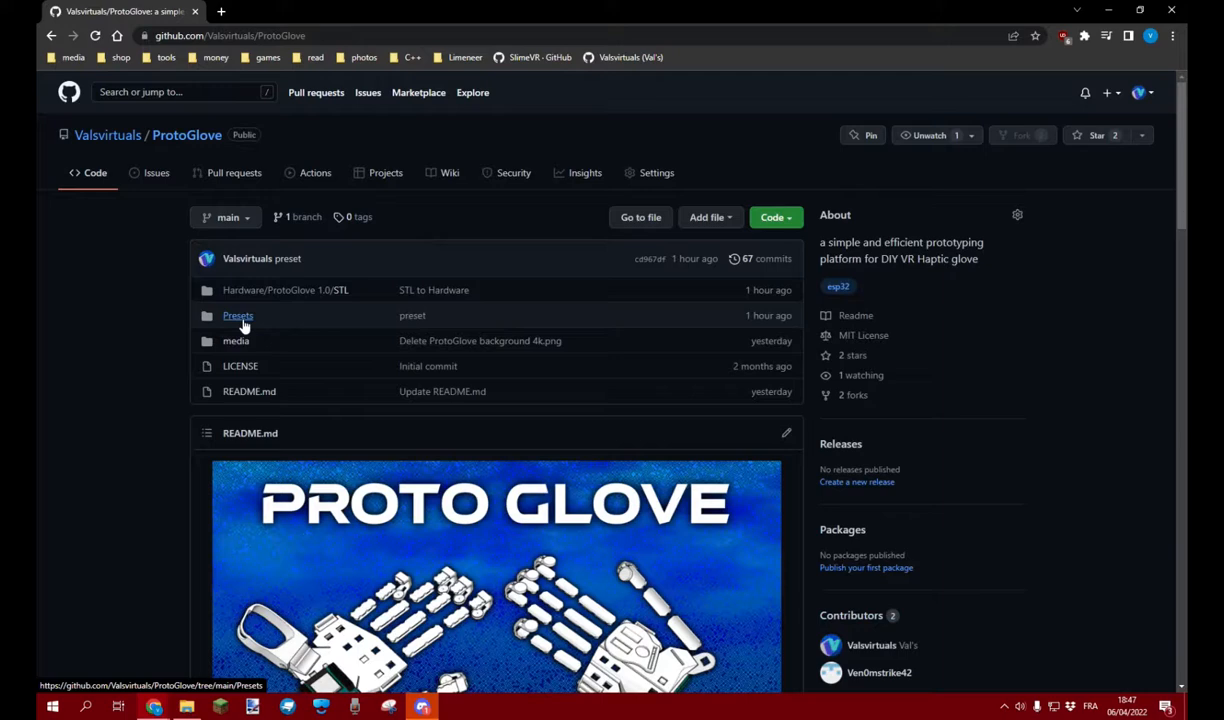
Step: Open Modular.md in the Presets folder and follow its thumb plate link
{"action": "left_click", "coordinate": [238, 315]}
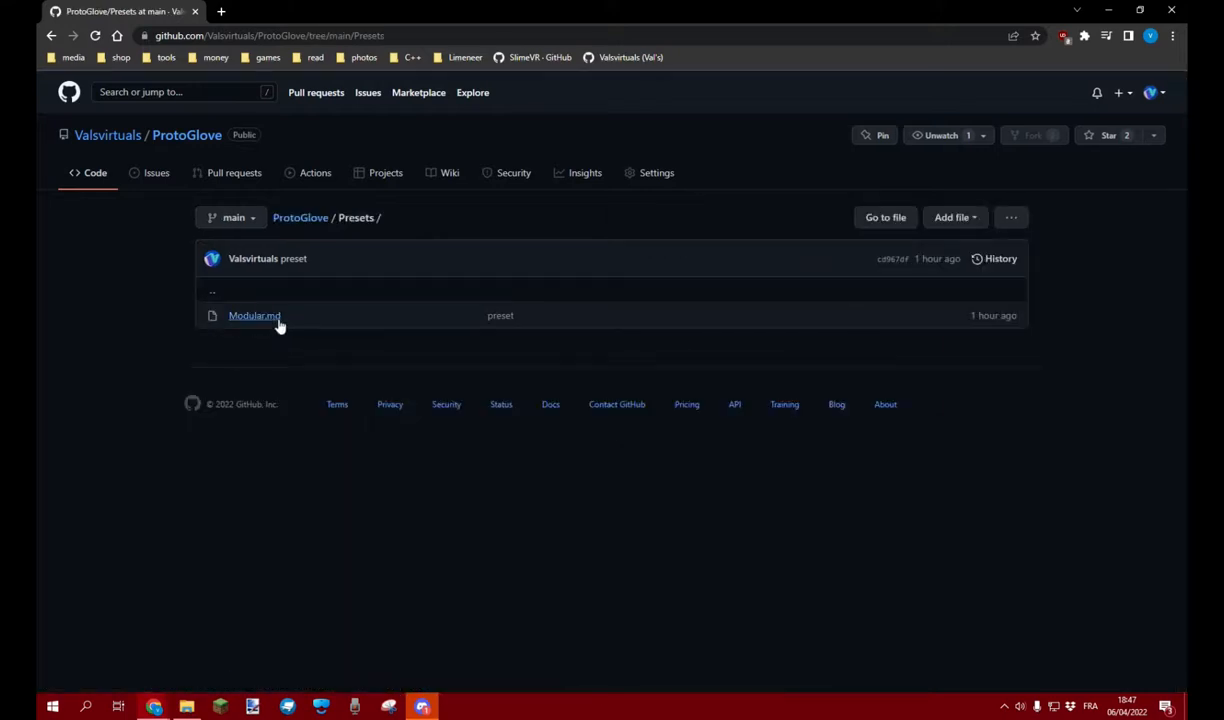
{"action": "left_click", "coordinate": [254, 315]}
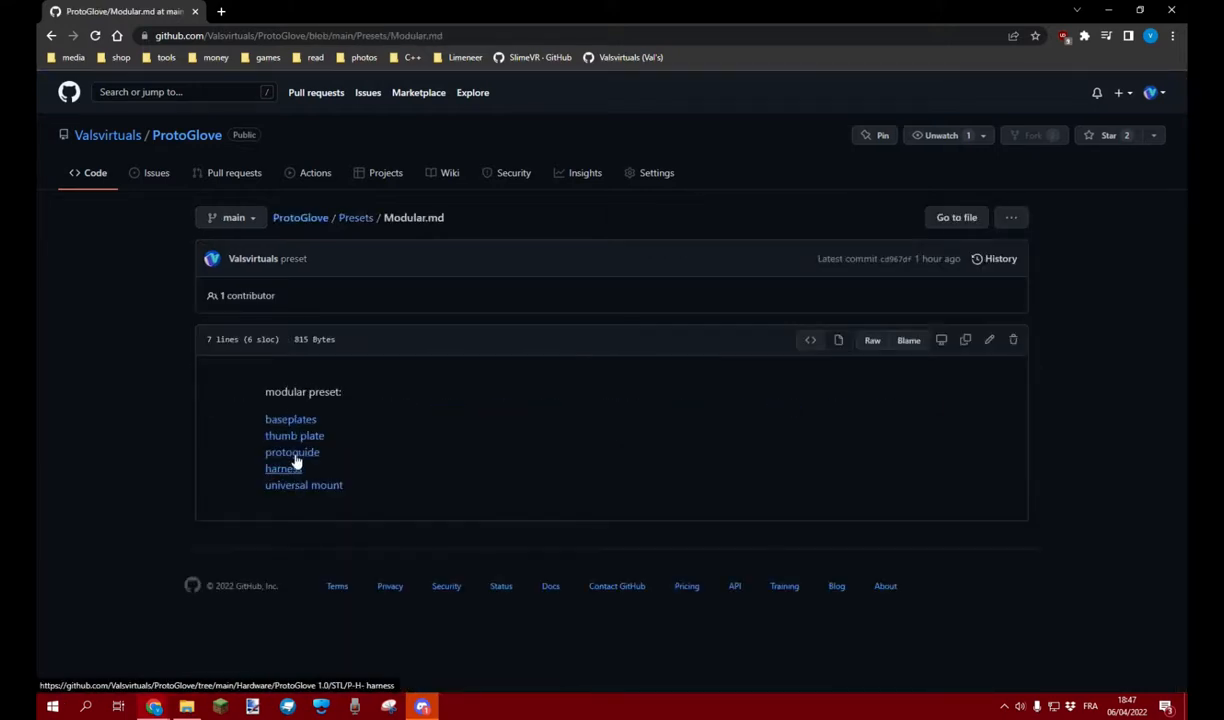
{"action": "left_click", "coordinate": [292, 452]}
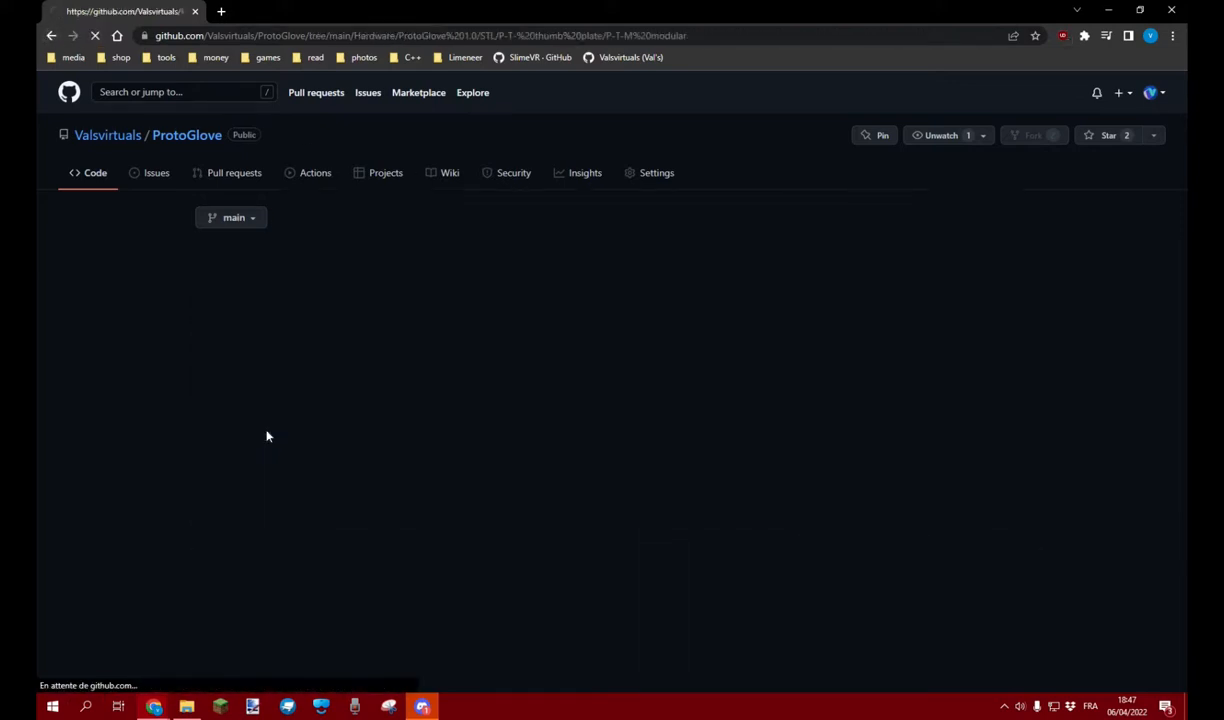
Step: Return from the thumb plate page and reopen the Modular.md preset
{"action": "left_click", "coordinate": [294, 435]}
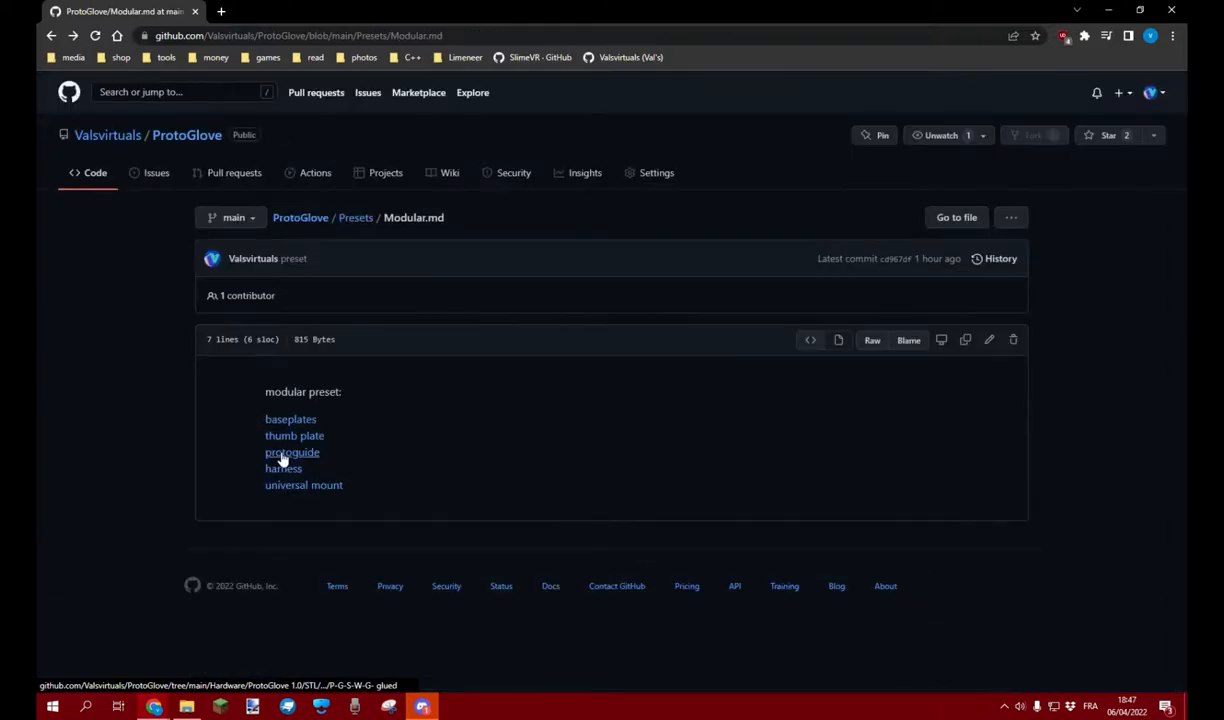
{"action": "left_click", "coordinate": [292, 452]}
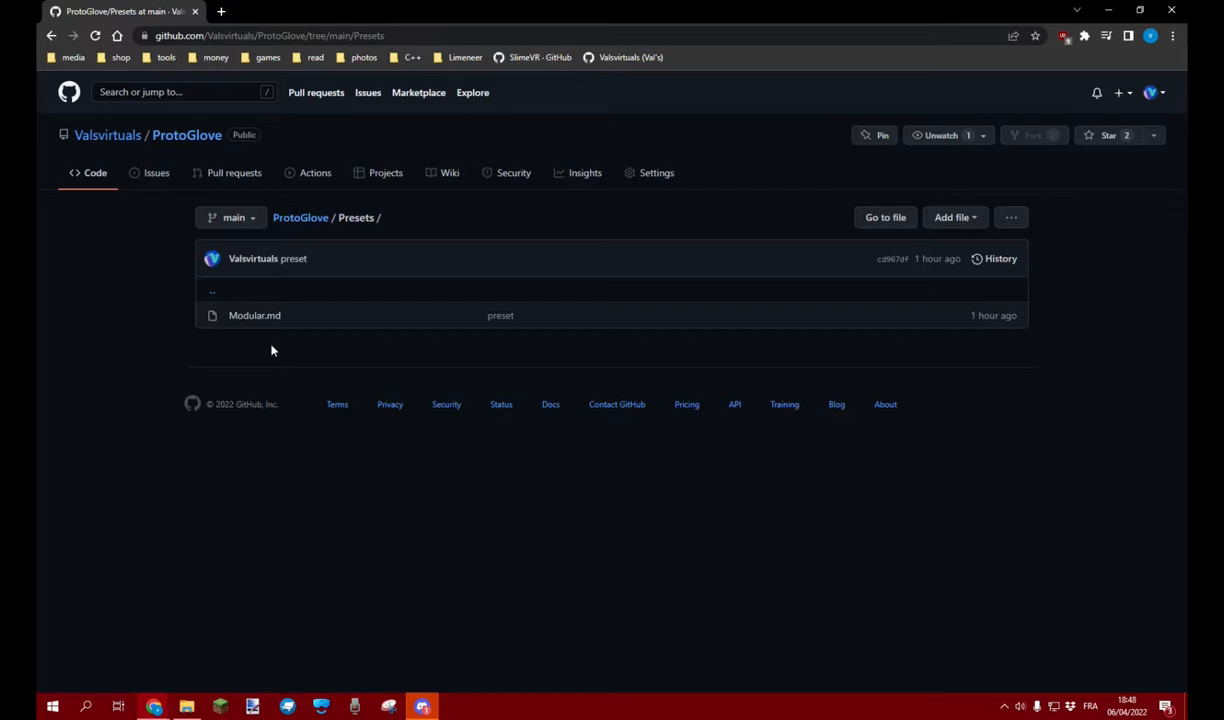
{"action": "mouse_move", "coordinate": [293, 350]}
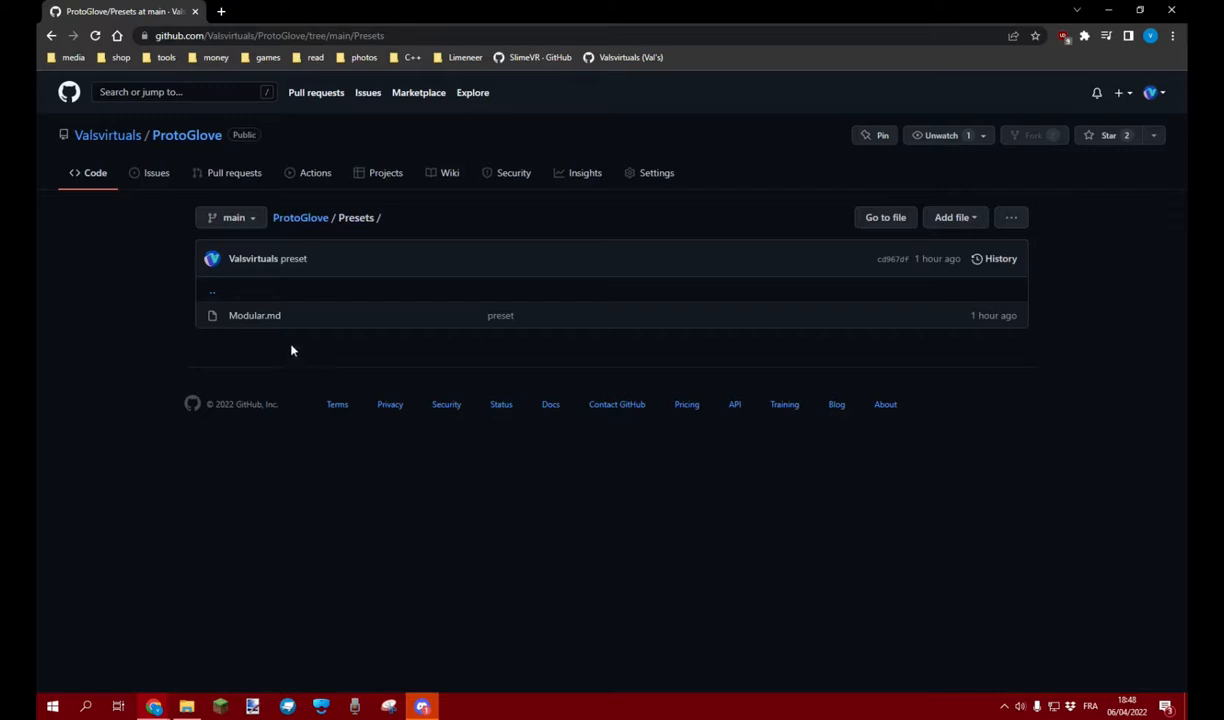
{"action": "mouse_move", "coordinate": [338, 345]}
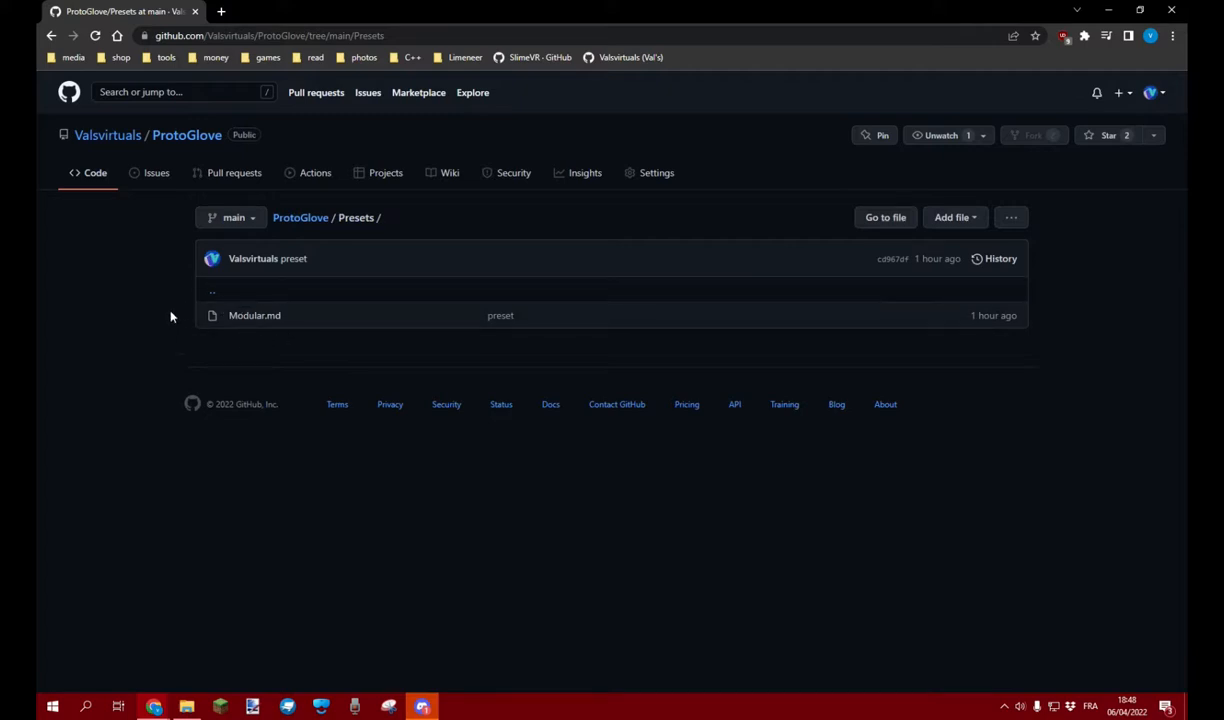
{"action": "left_click", "coordinate": [254, 315]}
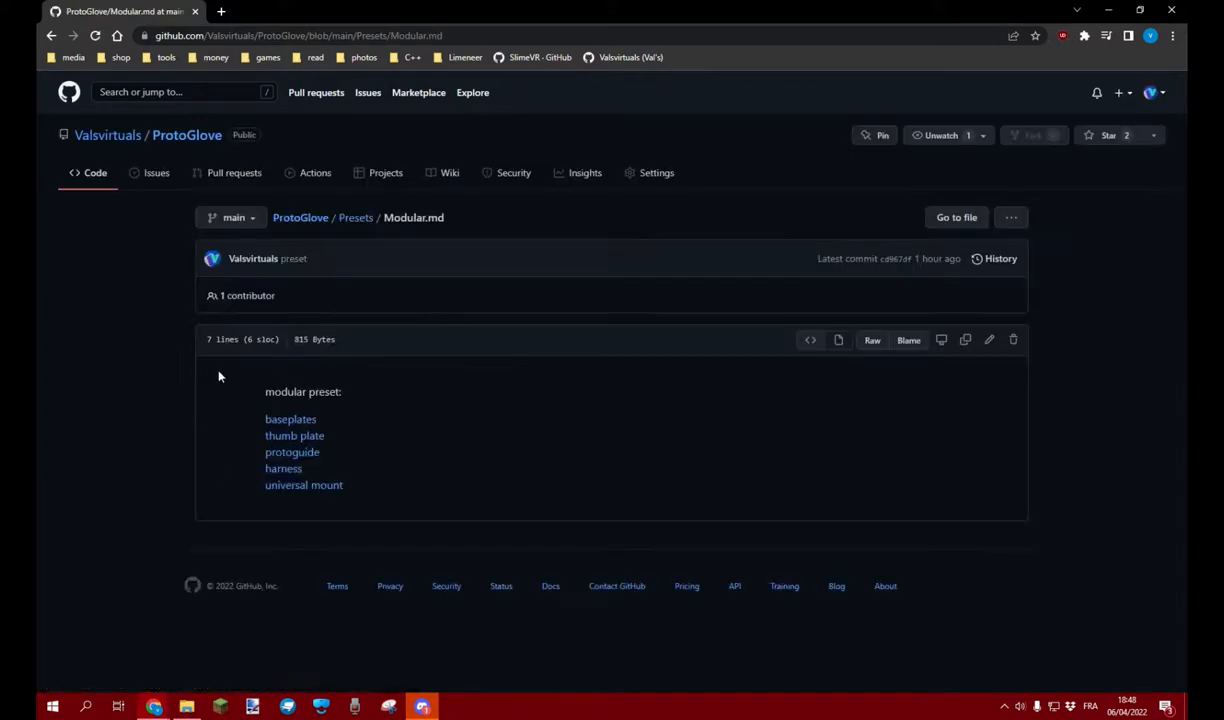